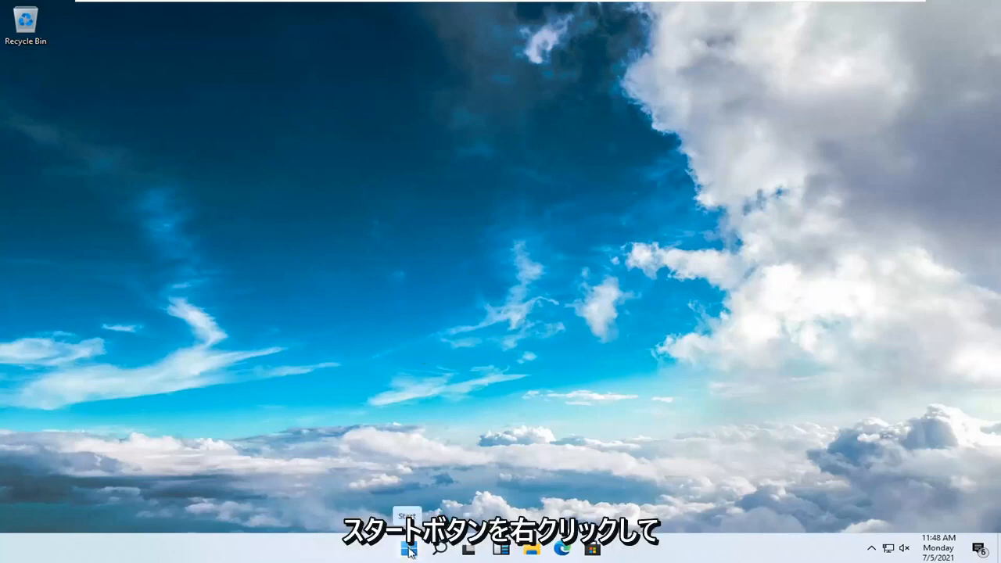
# - Restart the PC into recovery options via the Start menu's Shut down or sign out with Shift+Restart
pyautogui.rightClick(407, 548)
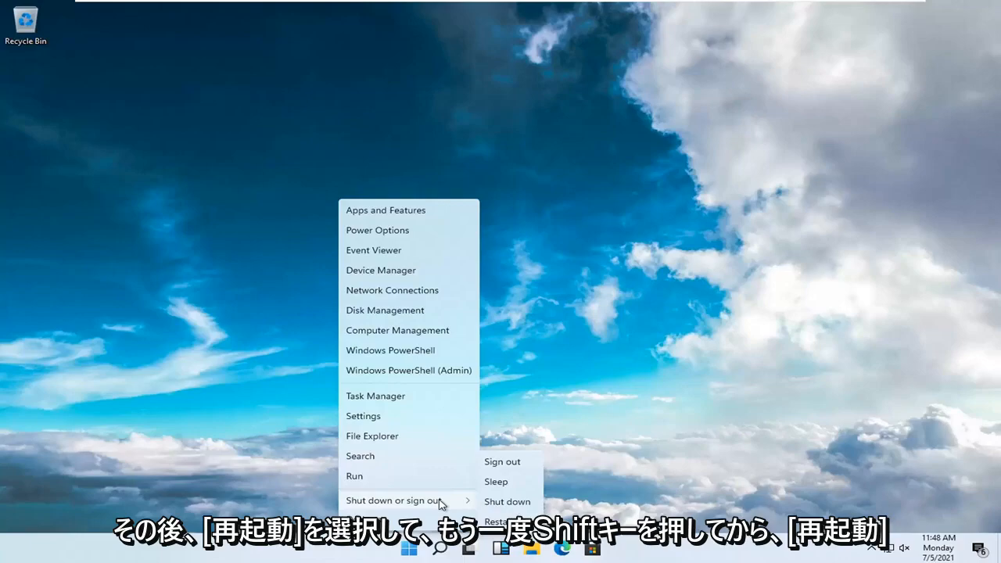
pyautogui.click(495, 521)
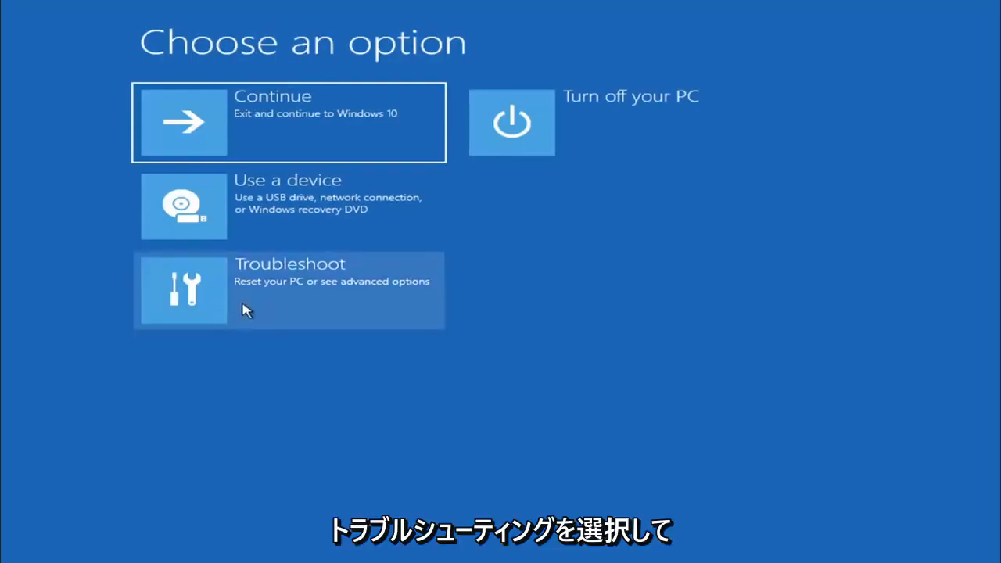
# - Navigate Troubleshoot > Advanced options > Startup Settings and restart to the numbered startup list
pyautogui.click(288, 290)
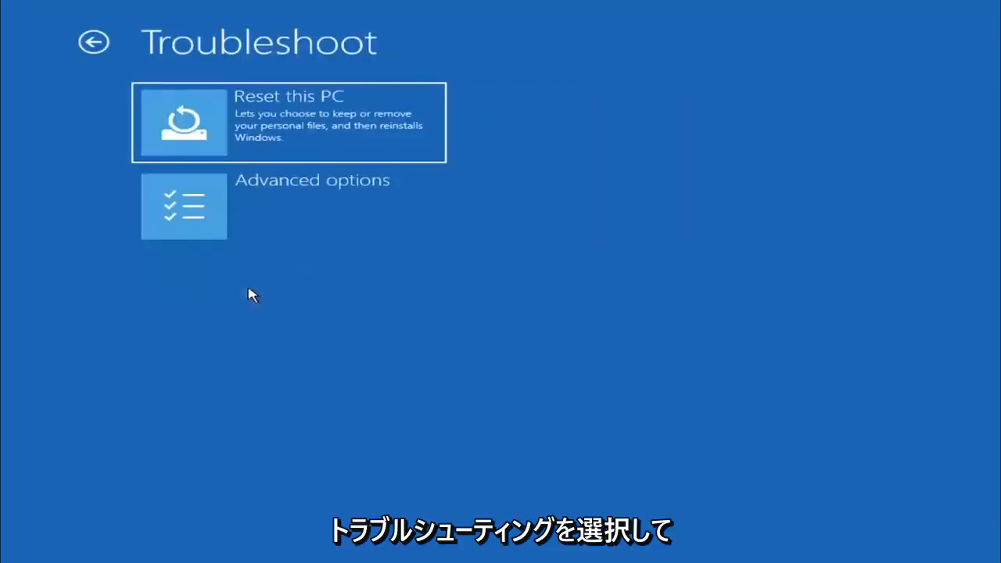
pyautogui.moveTo(260, 219)
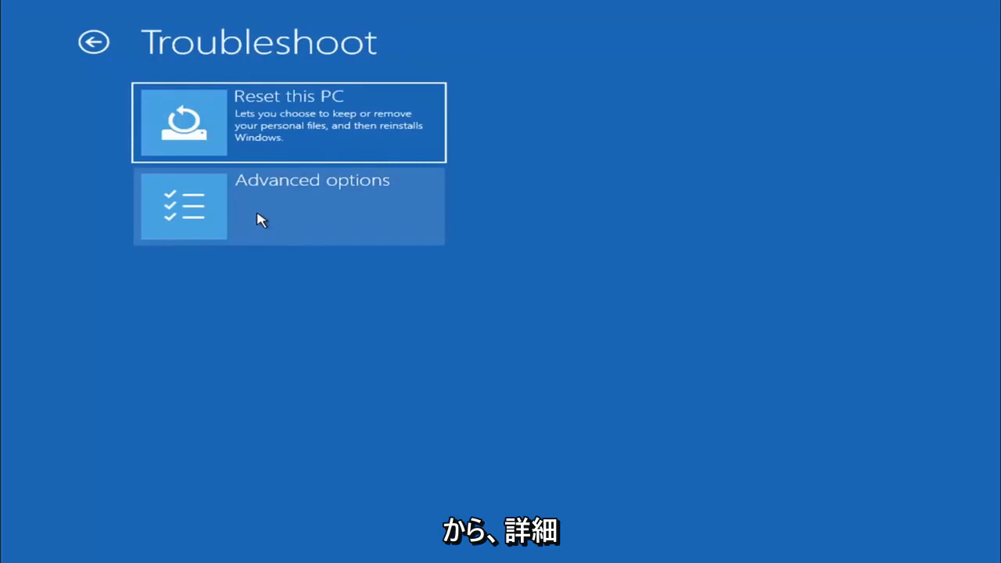
pyautogui.click(287, 207)
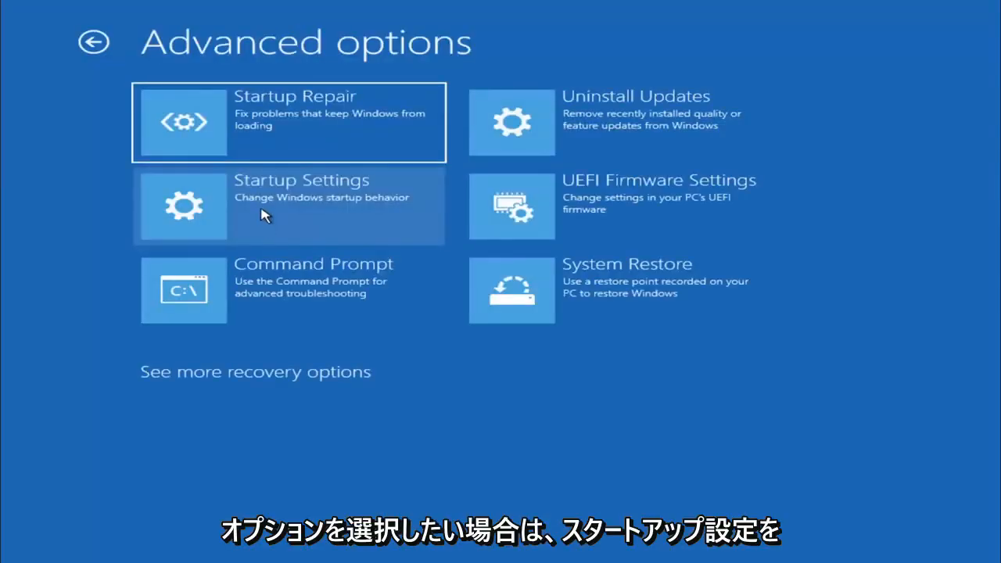
pyautogui.click(288, 207)
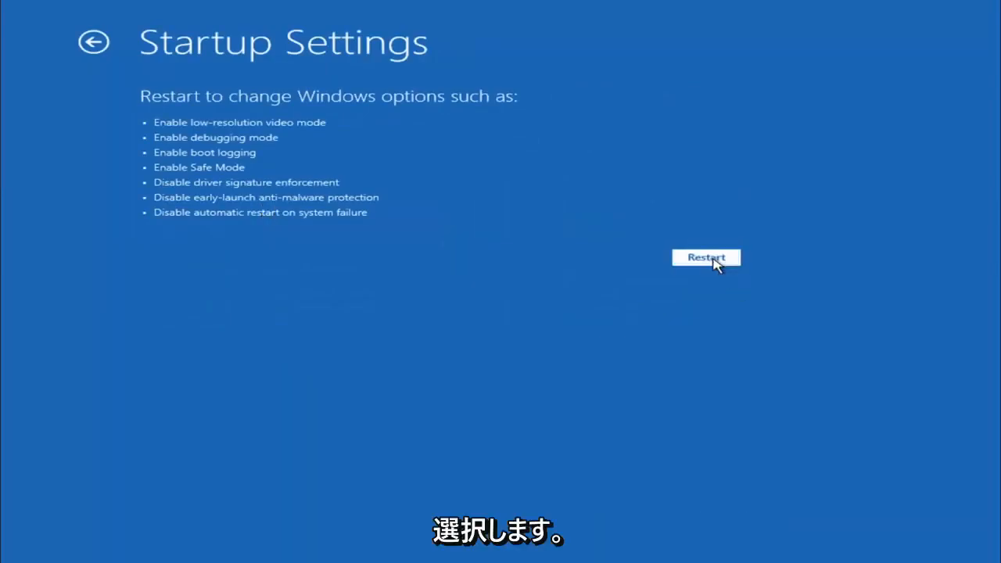
pyautogui.click(704, 256)
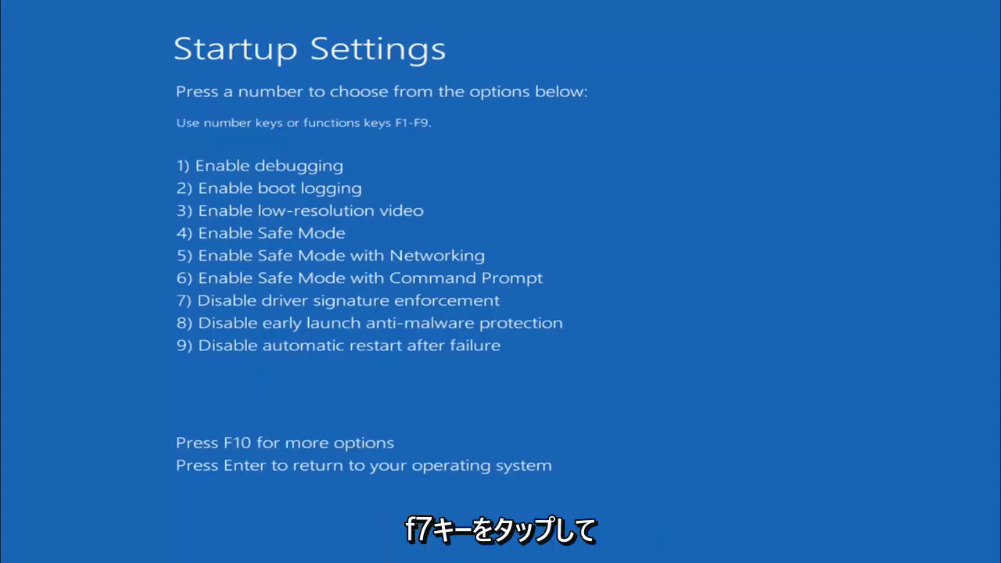
# - Choose option 7, Disable driver signature enforcement, with F7
pyautogui.press('f7')
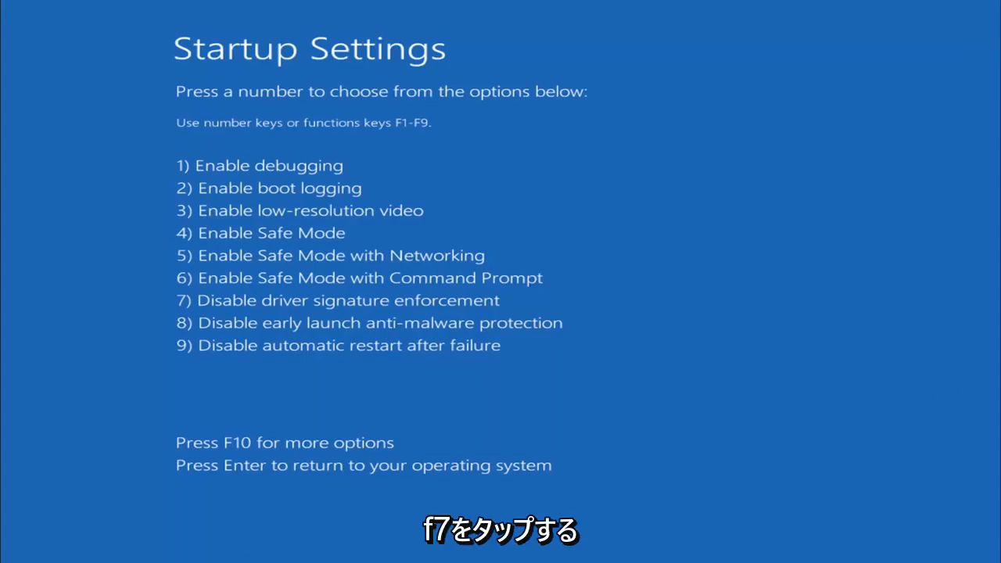